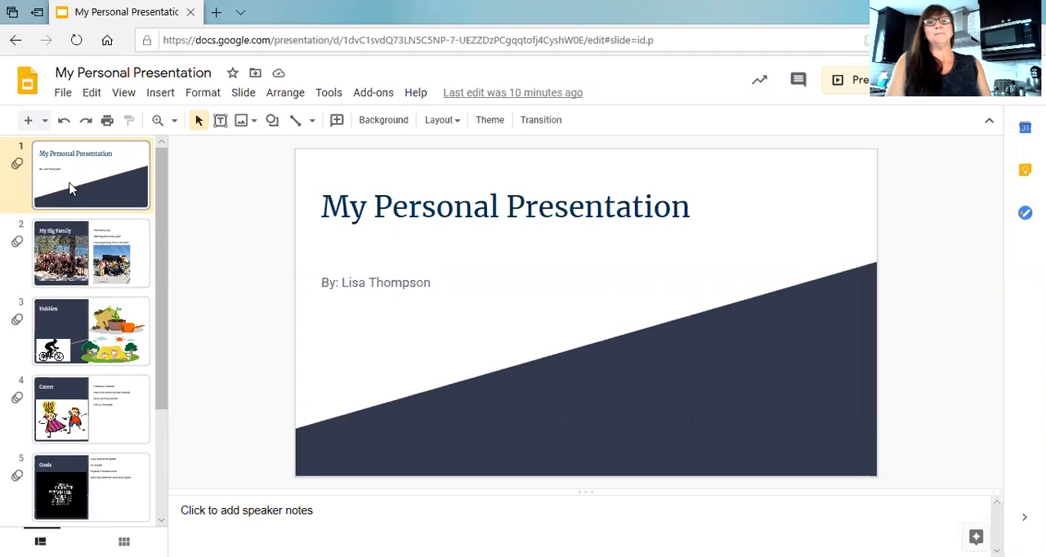
mouse_move(104, 205)
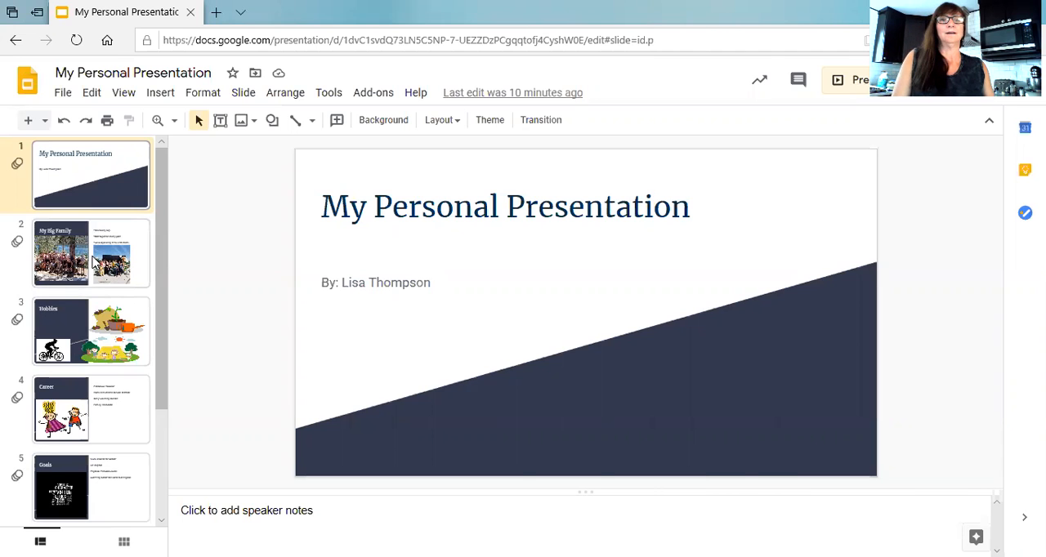
Select slide 2, My Big Family, with its two group photos and three bullets
left_click(91, 253)
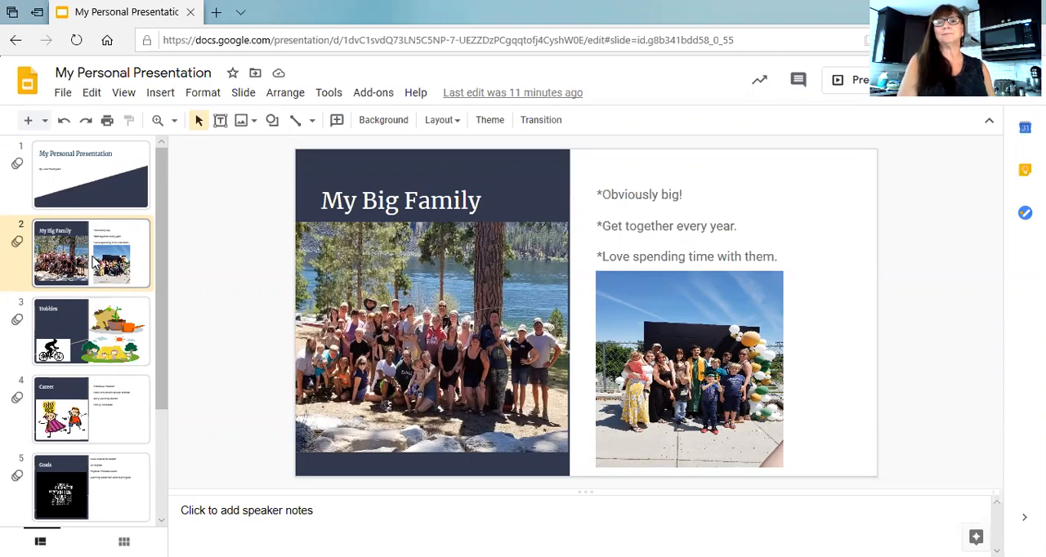
mouse_move(214, 376)
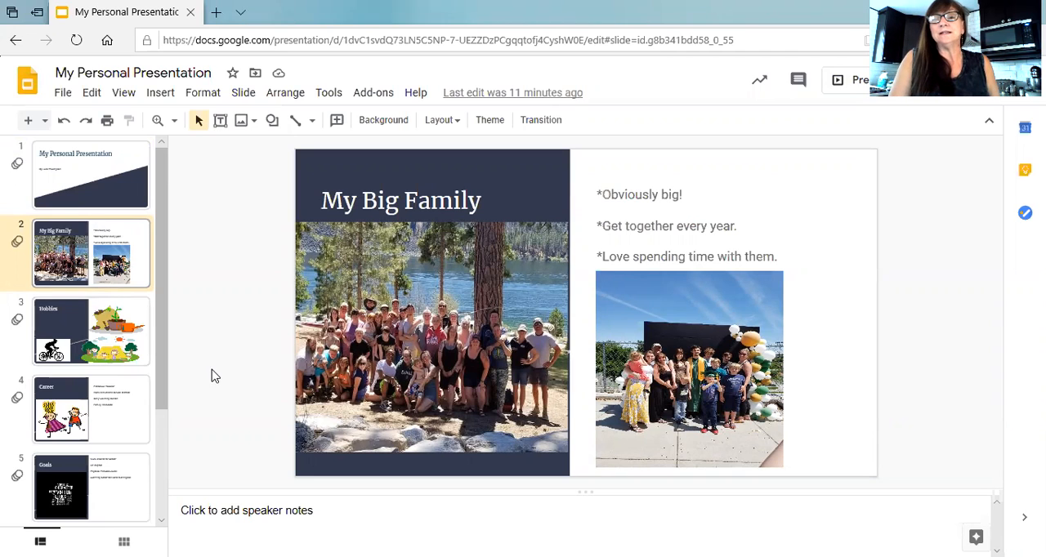
mouse_move(692, 382)
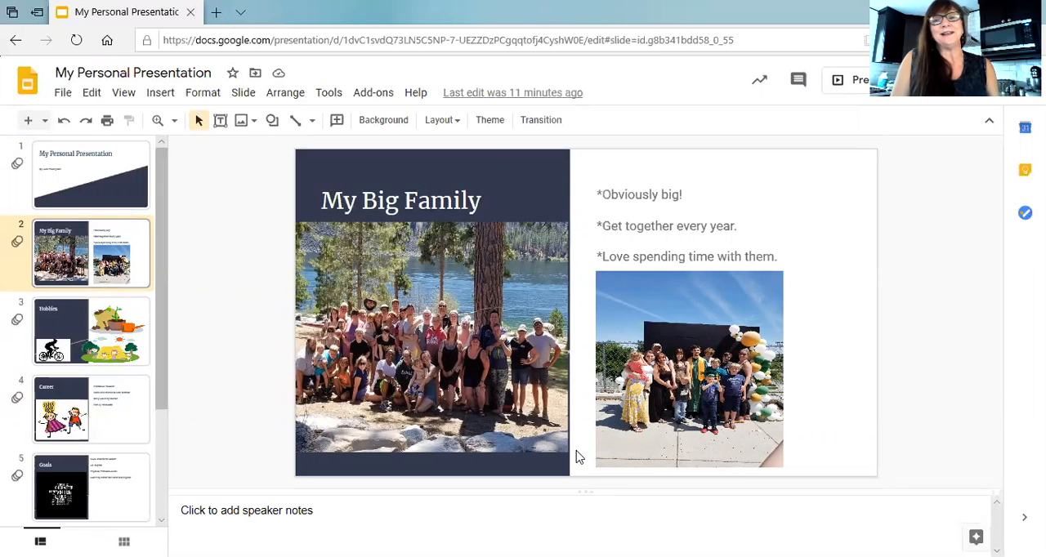
Select slide 3, Hobbies, showing cycling, gardening and camping illustrations
left_click(90, 332)
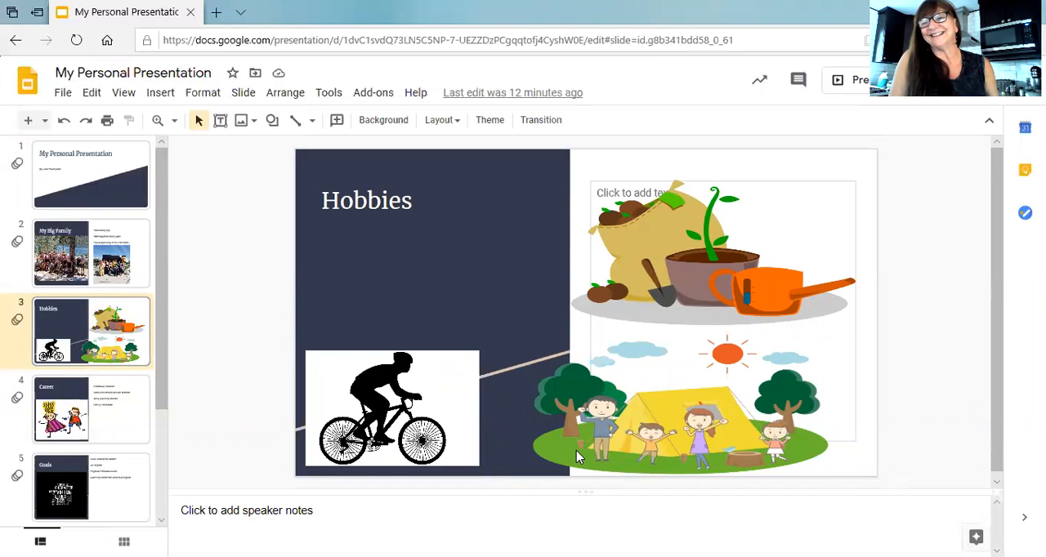
Select slide 4, Career, with the children drawing and four career lines
left_click(90, 408)
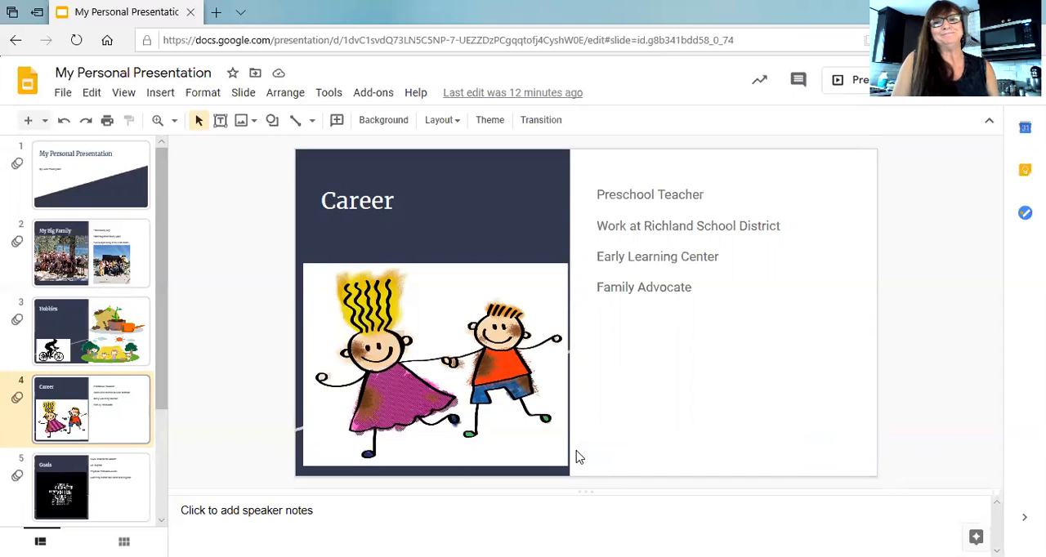
left_click(90, 486)
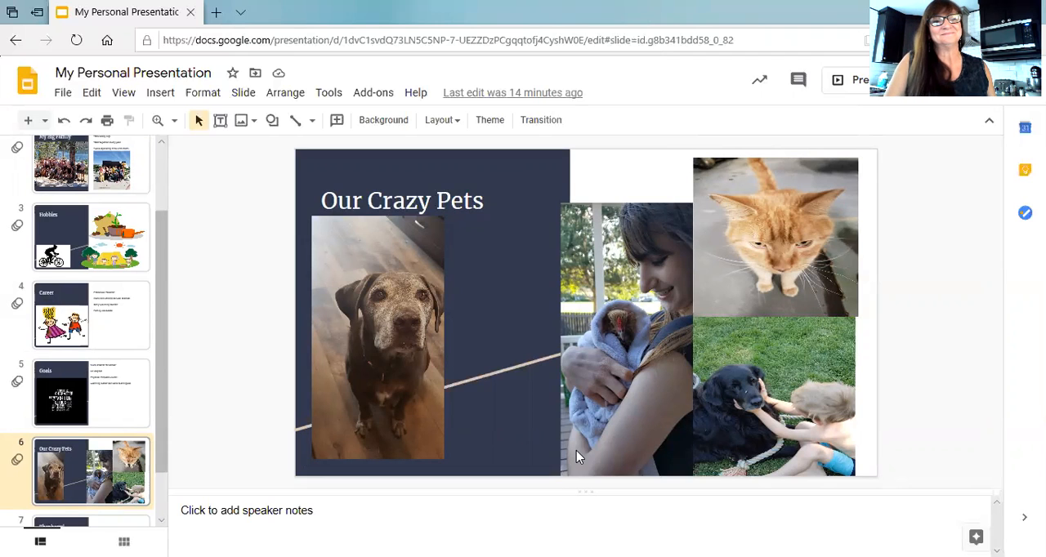
Select slide 7, the closing Thank you! word-cloud slide
left_click(90, 486)
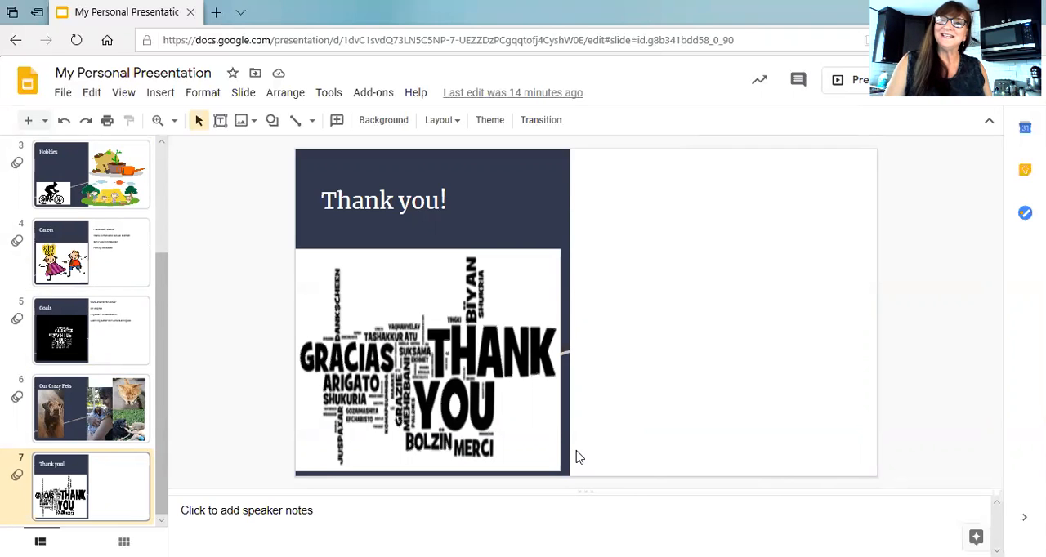
mouse_move(369, 480)
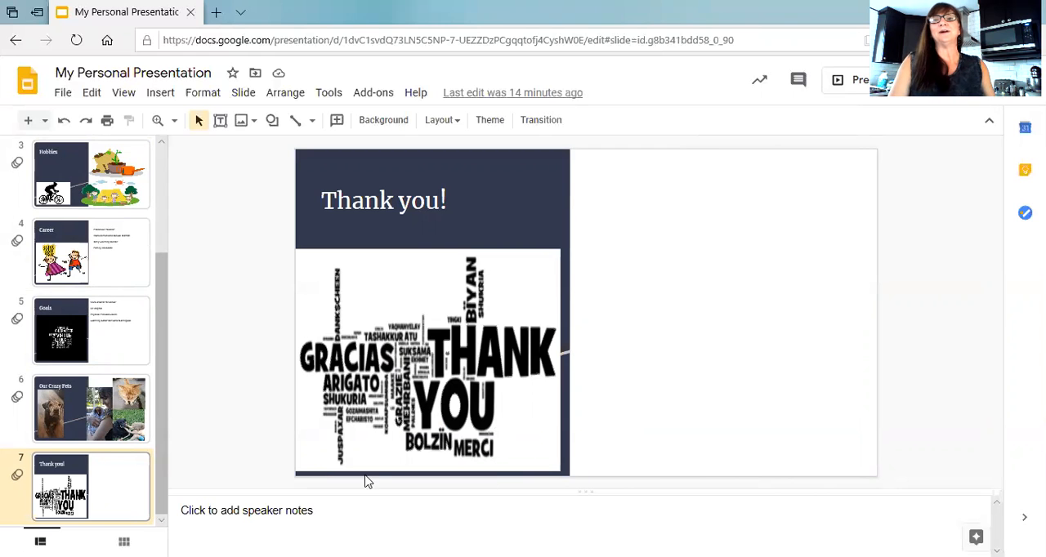
mouse_move(597, 174)
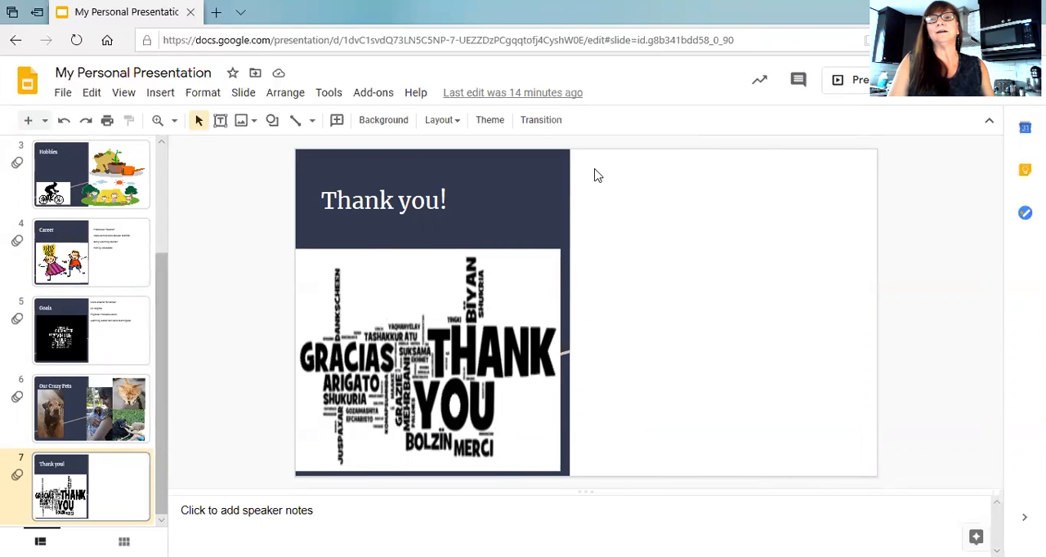